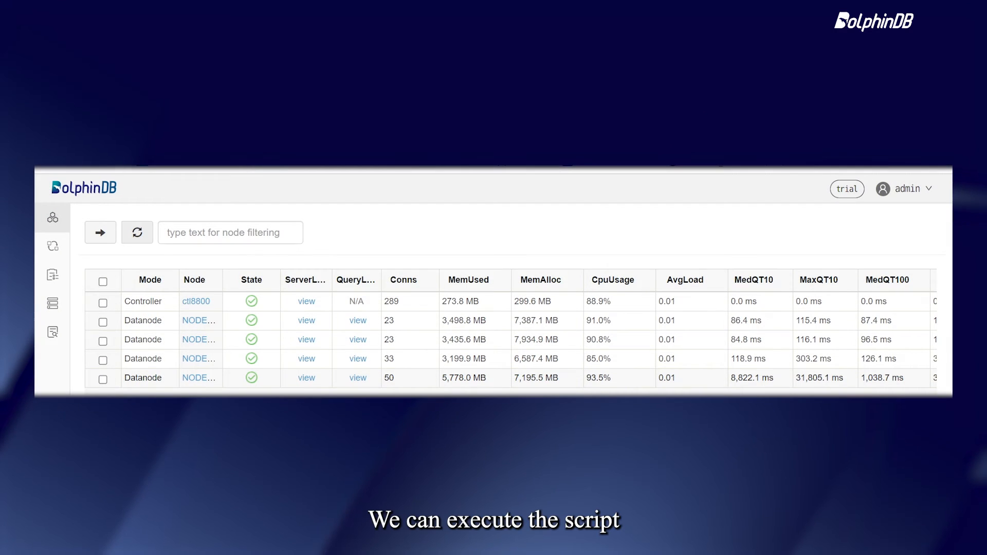
pyautogui.moveTo(168, 258)
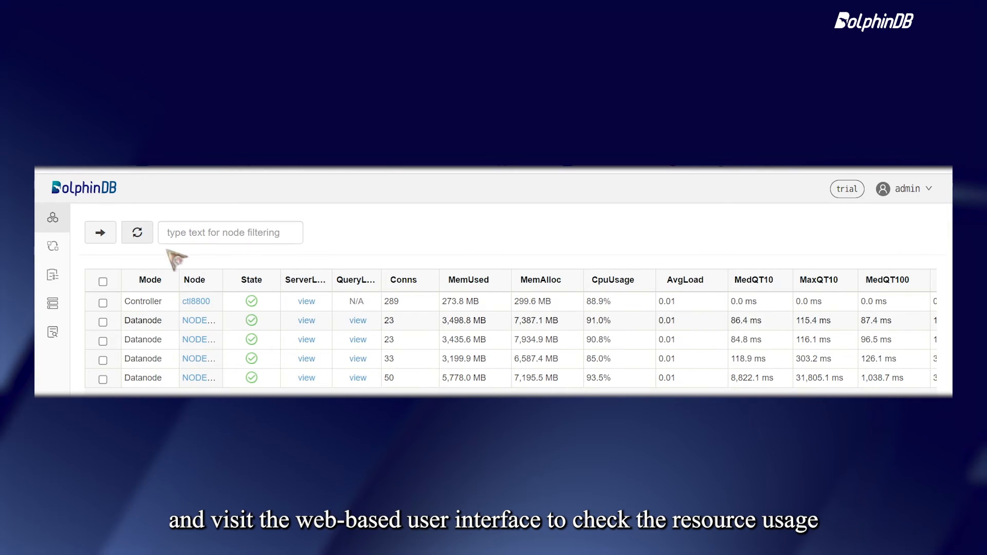
# Step: Refresh the cluster node table so memory and CPU figures update (controller CPU 73.5%)
pyautogui.click(137, 232)
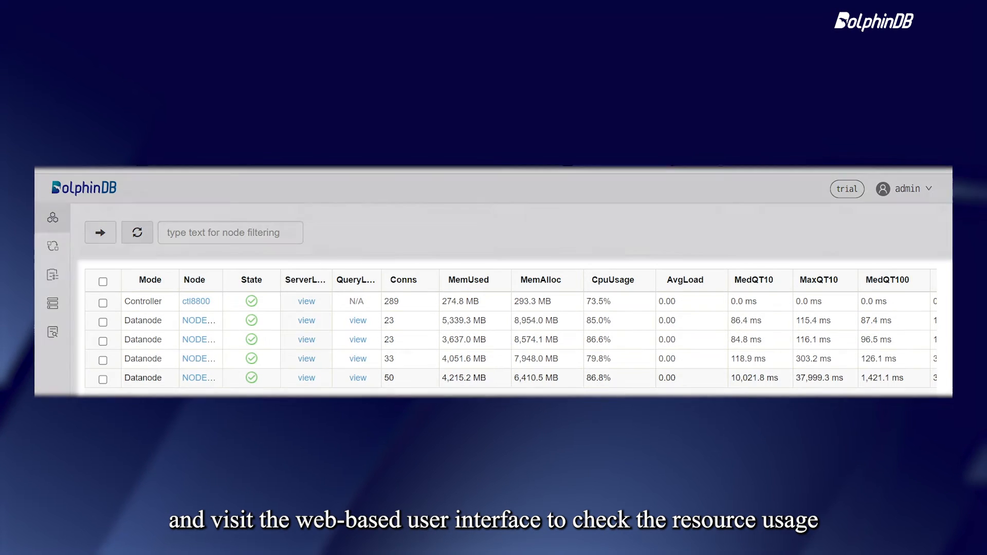